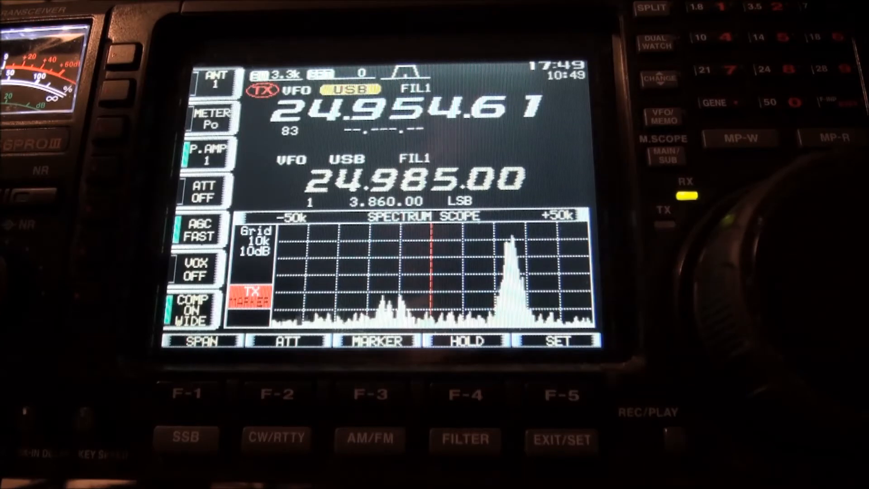
Tune down to 24.940.10 USB and narrow the scope span from ±50k to ±12.5k
left_click(204, 340)
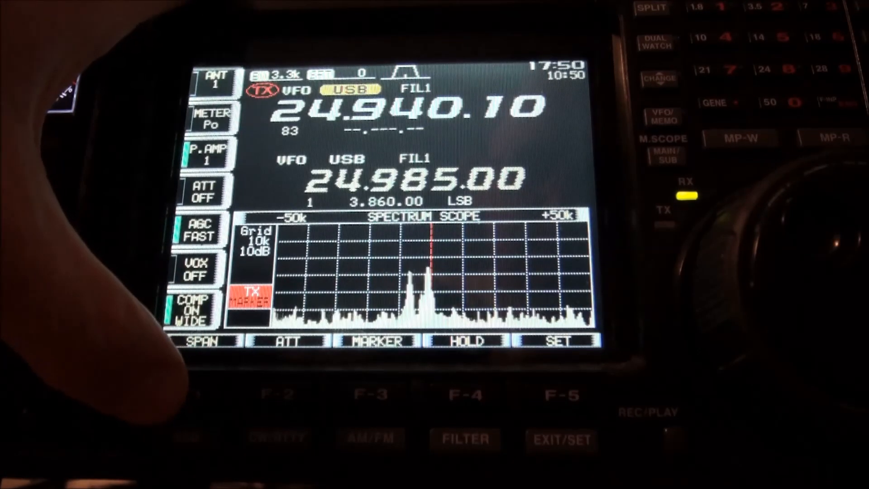
left_click(206, 340)
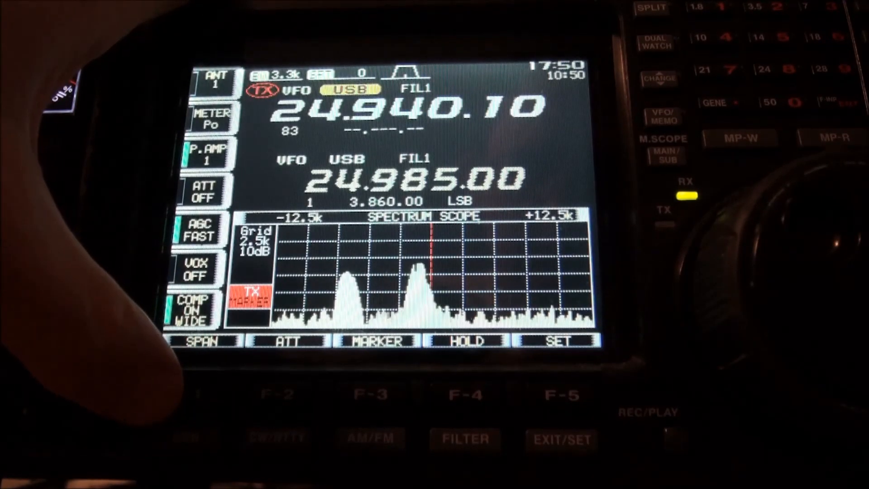